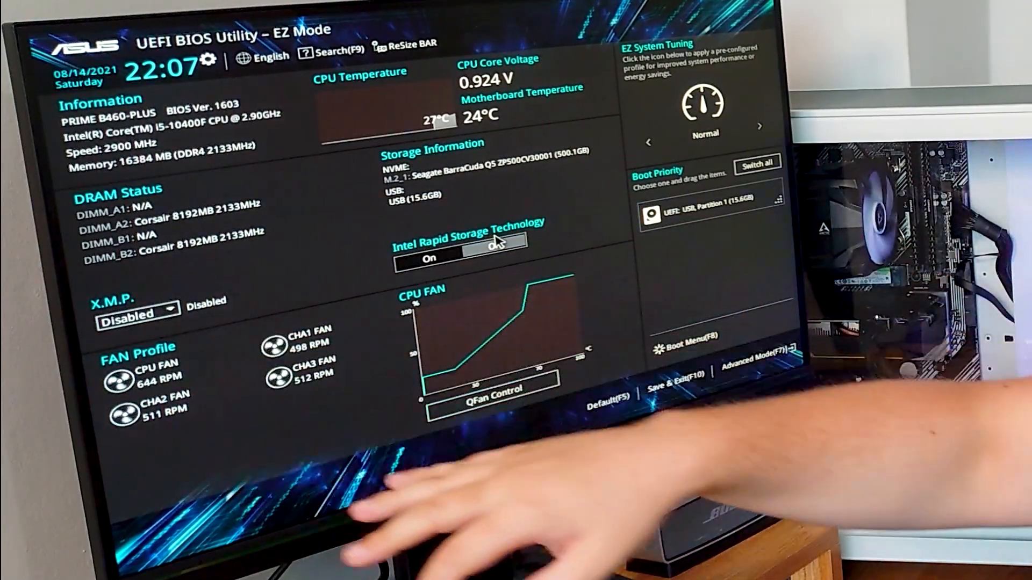
Enable the XMP memory profile (DDR4-2400) and bring up the one-time boot device list
click(495, 258)
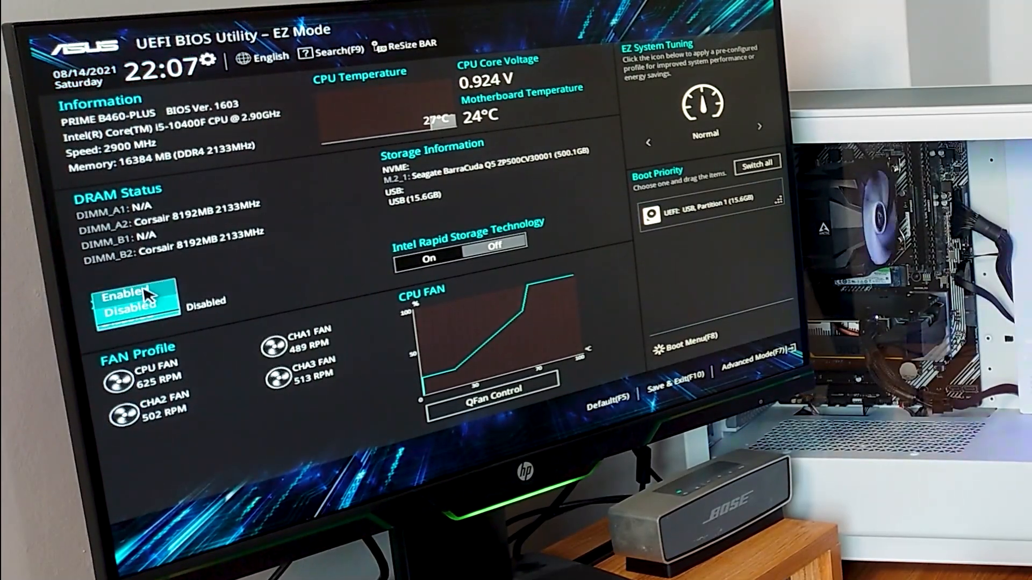
click(138, 294)
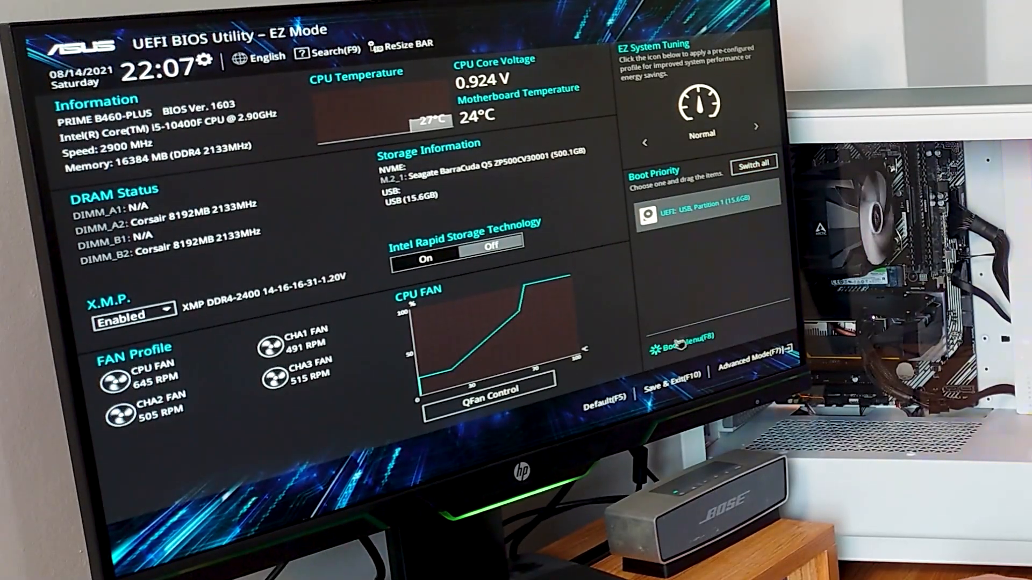
click(674, 337)
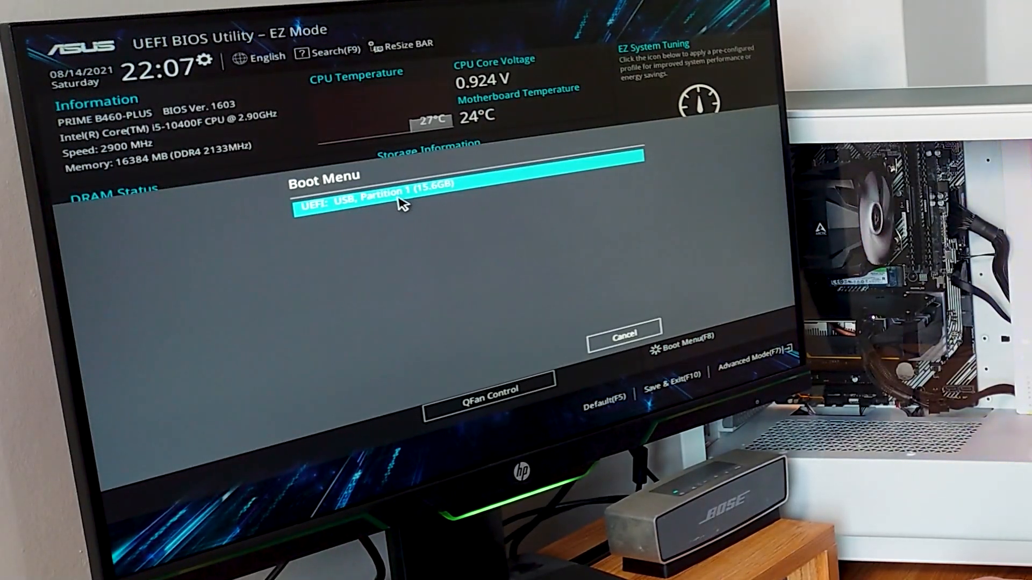